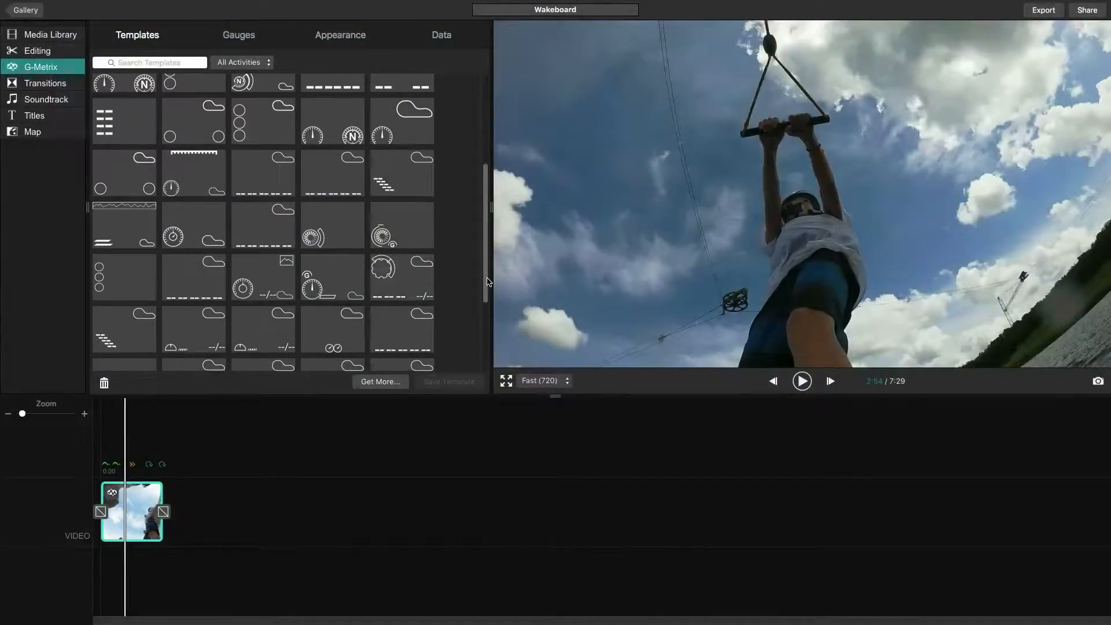
Step: Preview several G-Metrix overlay templates: bottom data bar, round left gauges, wider metric strip, and another
{"action": "left_click", "coordinate": [263, 173]}
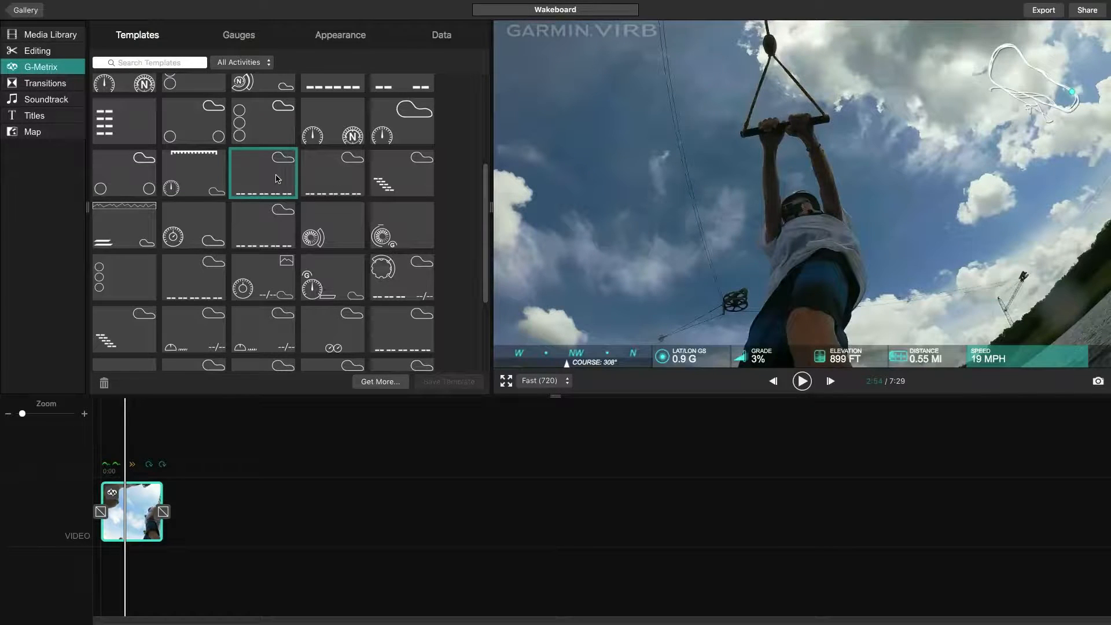
{"action": "left_click", "coordinate": [124, 276]}
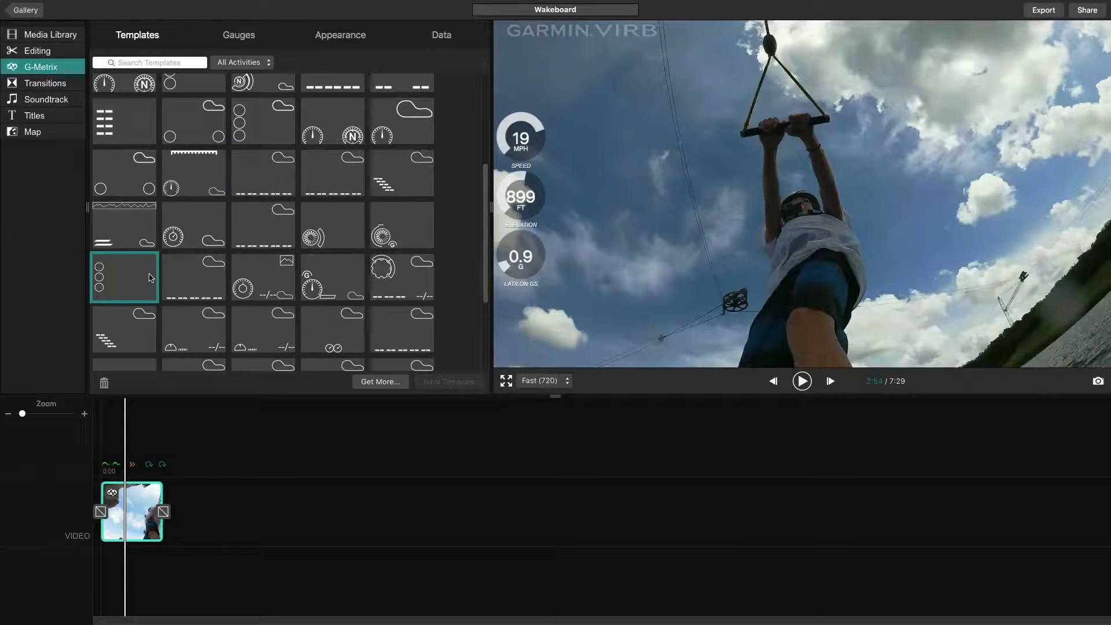
{"action": "left_click", "coordinate": [194, 276]}
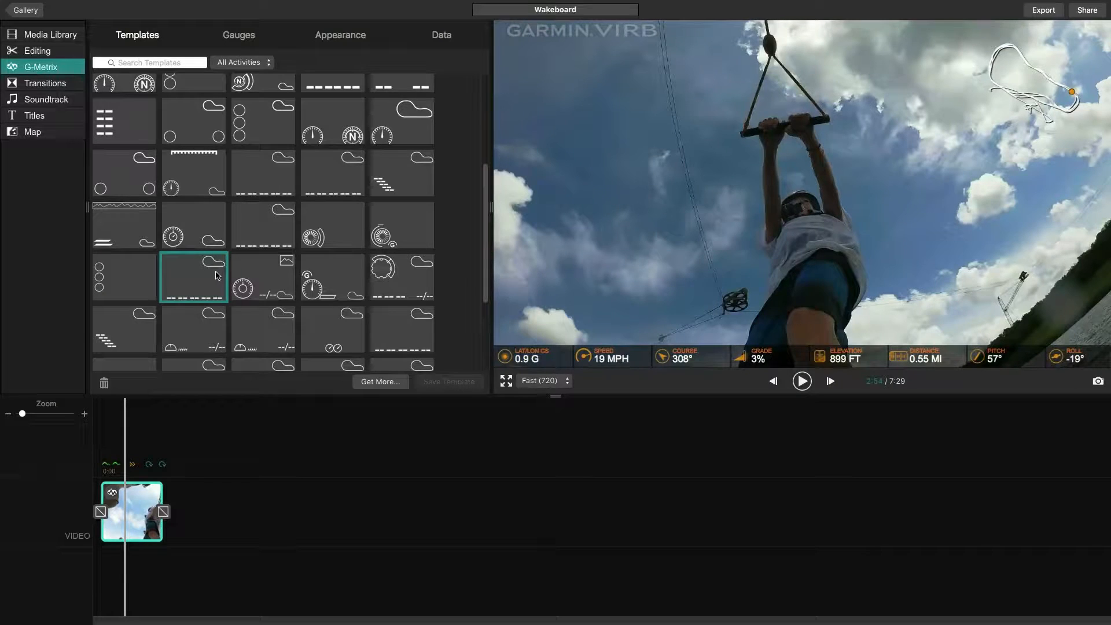
{"action": "left_click", "coordinate": [239, 35]}
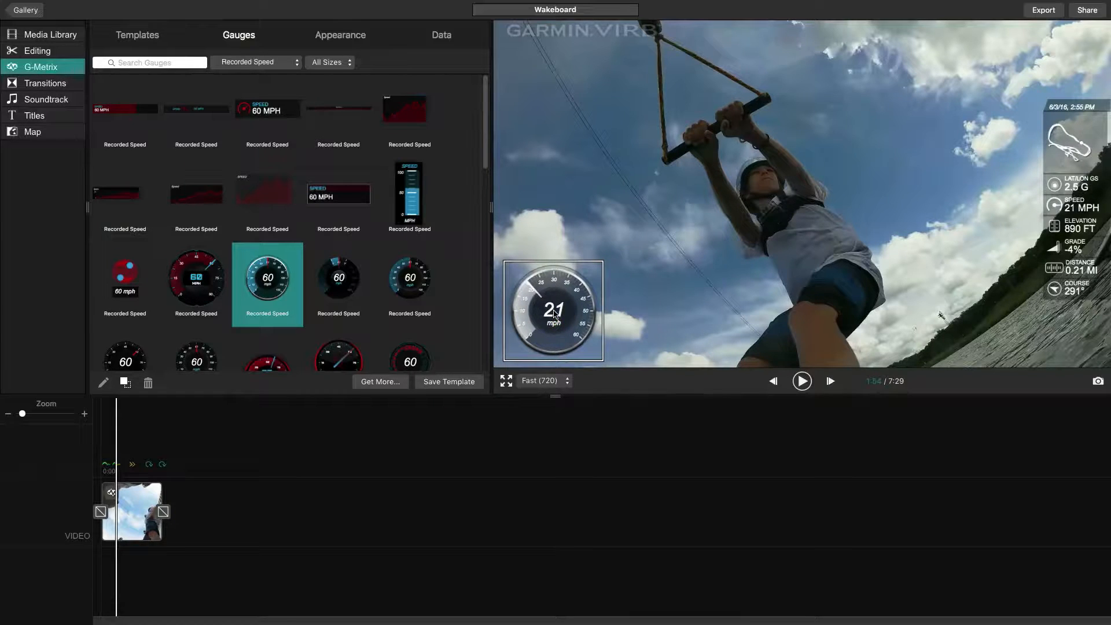
Step: Show the Video editing controls for the VIRB_0007 clip from the Editing sidebar
{"action": "left_click", "coordinate": [37, 49]}
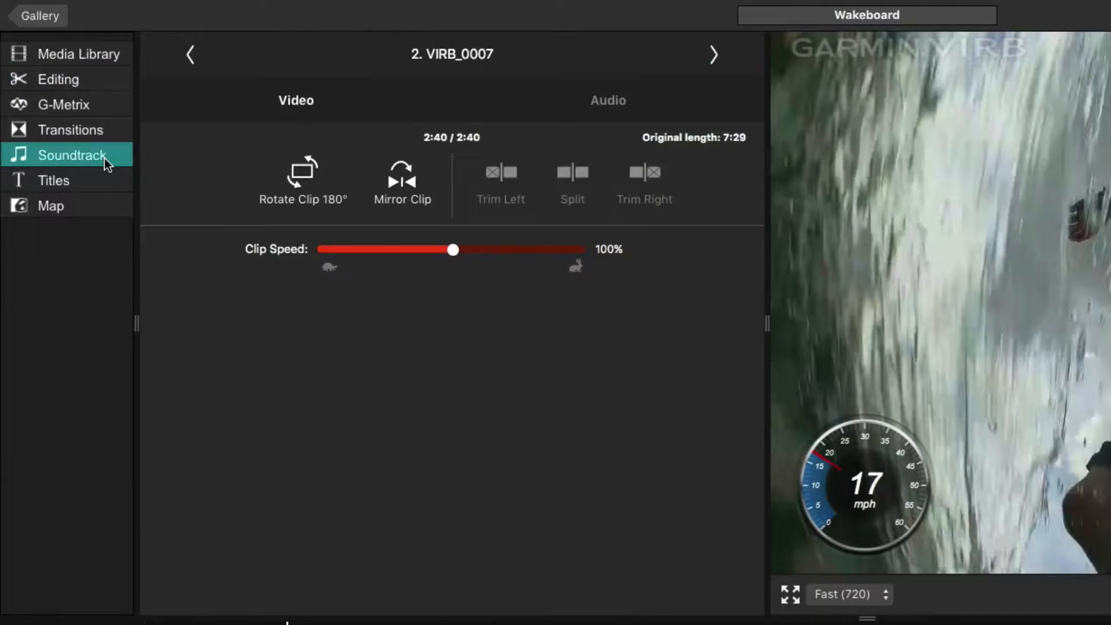
Step: From the Gallery, launch Auto-Create and select VIRB_0007 as the footage in Step 1 of 3
{"action": "left_click", "coordinate": [71, 155]}
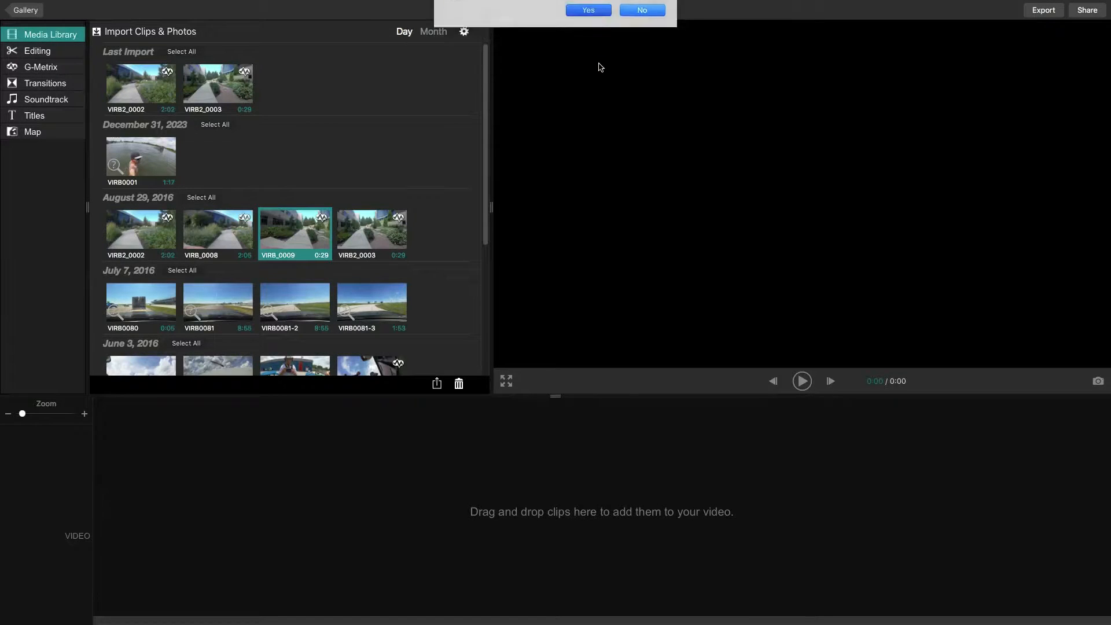
{"action": "left_click", "coordinate": [586, 10]}
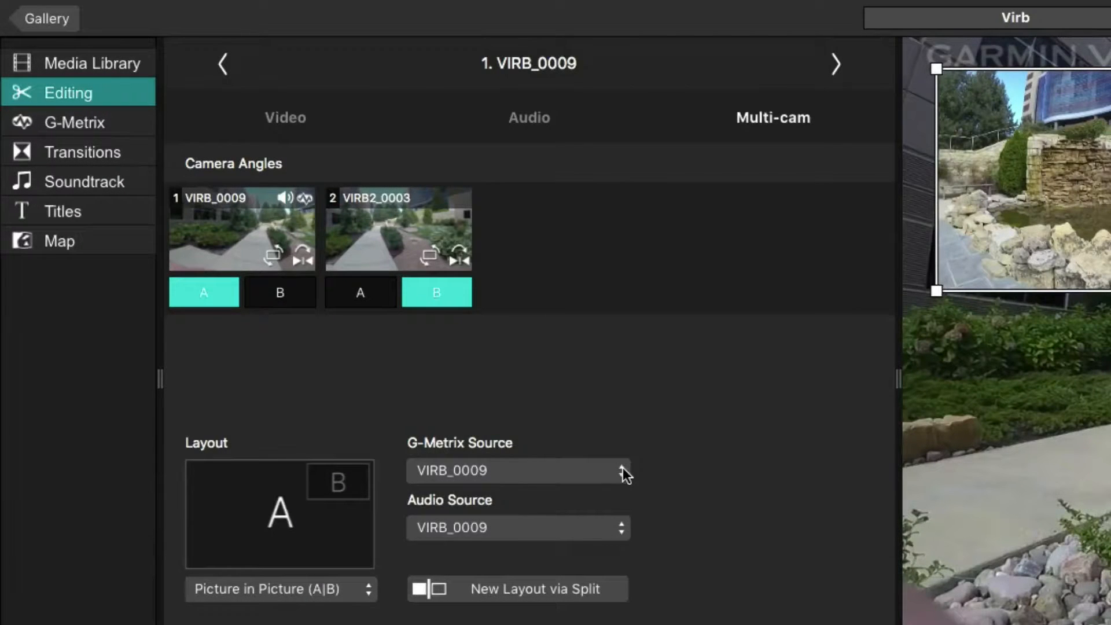
{"action": "left_click", "coordinate": [621, 471]}
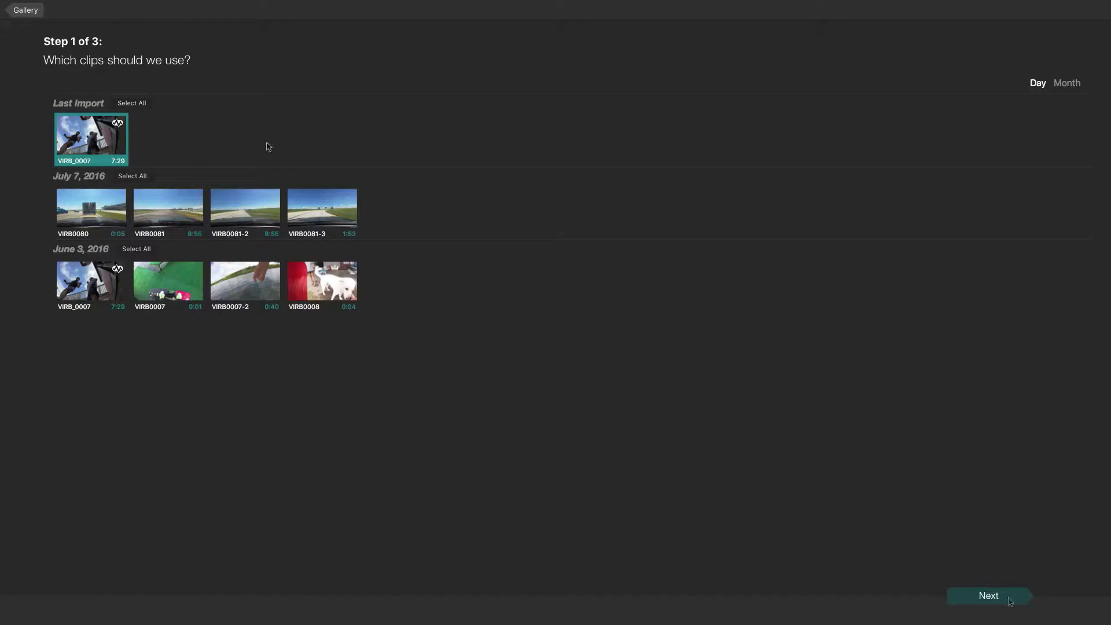
Step: Choose the Thrill theme and Extreme activity, auto-create the video, and begin customizing a gauge
{"action": "left_click", "coordinate": [986, 595]}
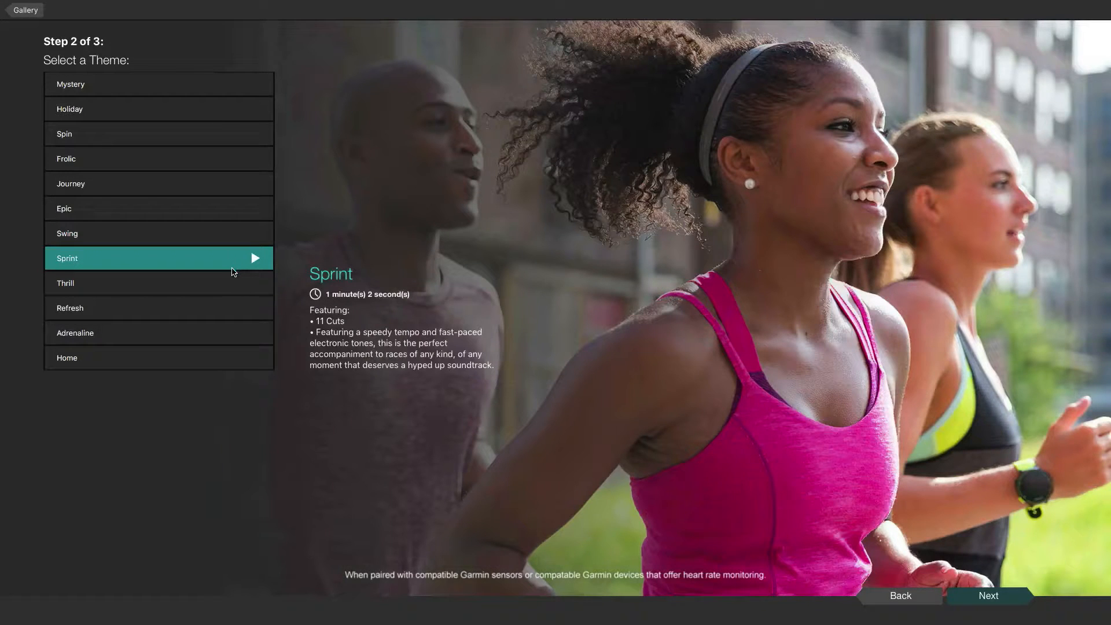
{"action": "left_click", "coordinate": [141, 282]}
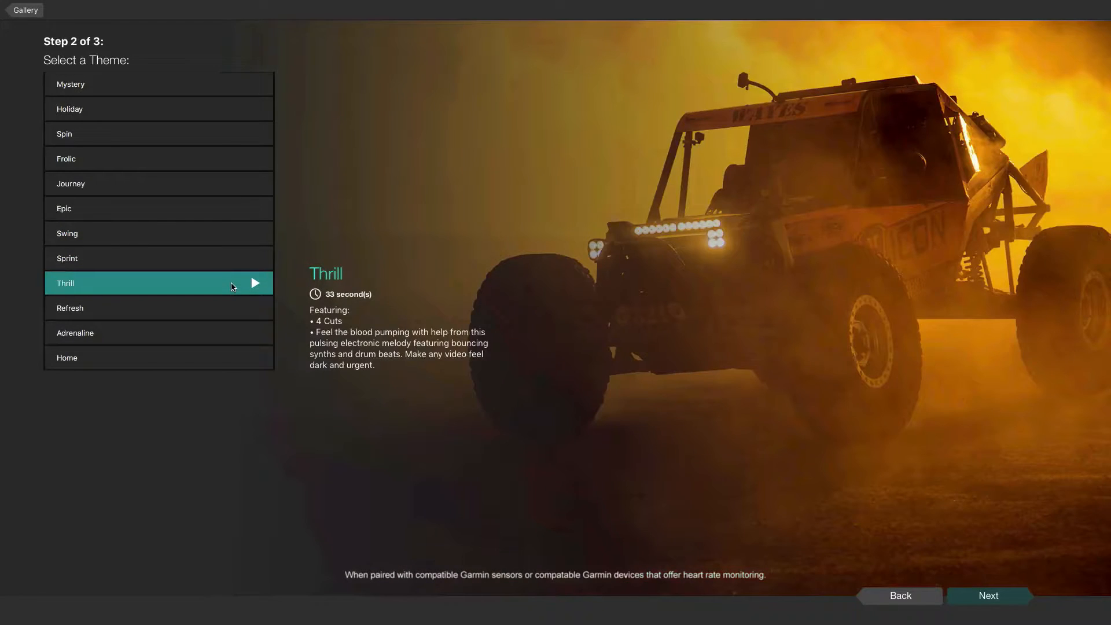
{"action": "left_click", "coordinate": [986, 595]}
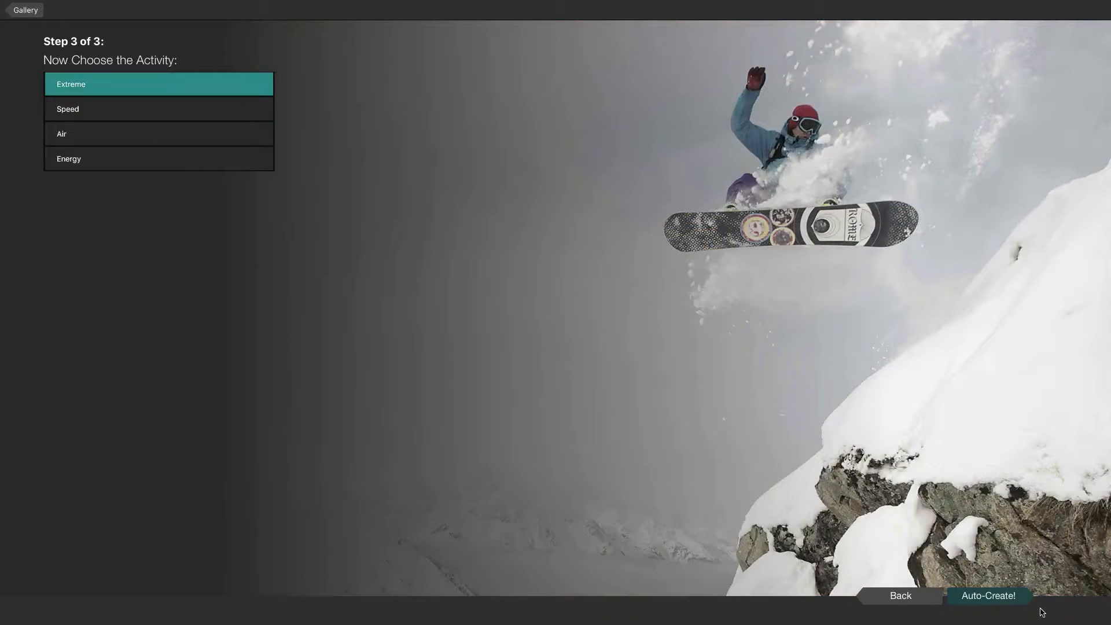
{"action": "left_click", "coordinate": [987, 594]}
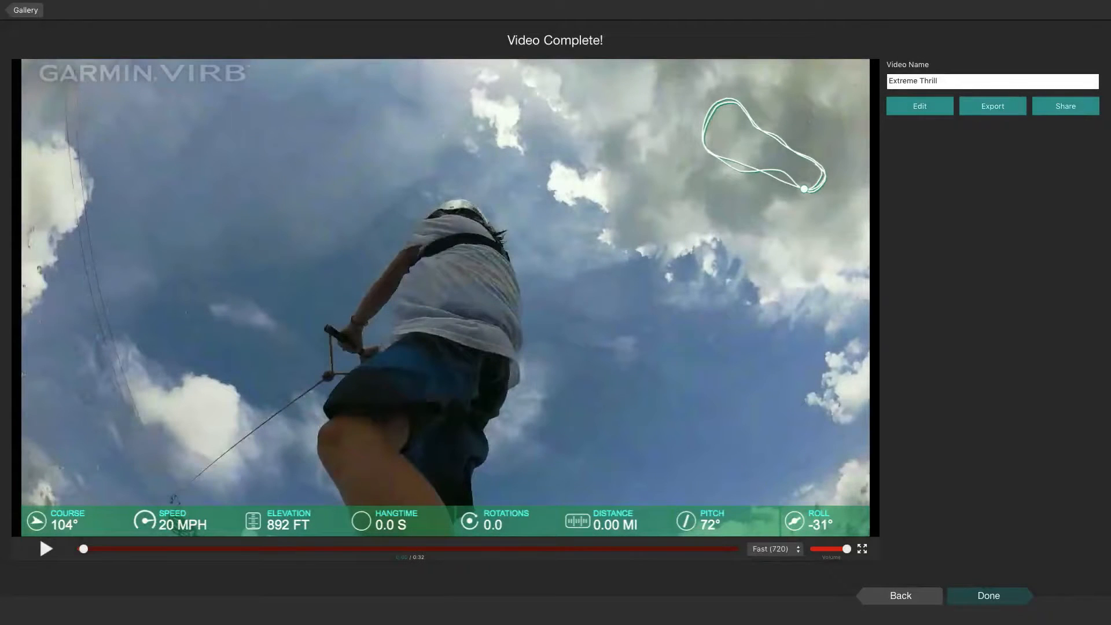
{"action": "left_click", "coordinate": [918, 105]}
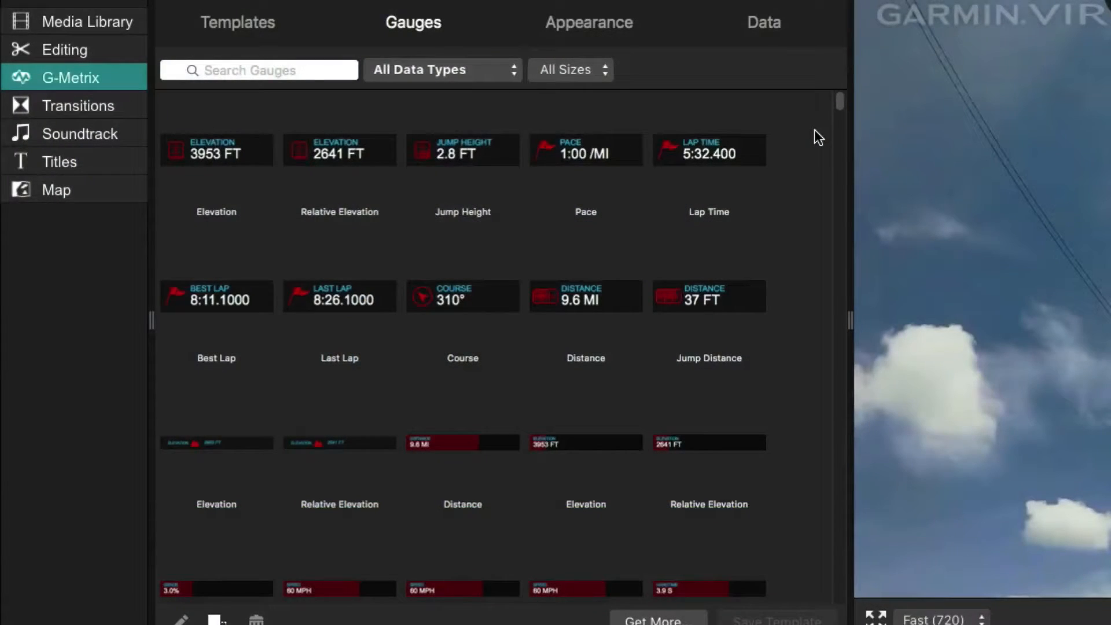
{"action": "left_click", "coordinate": [441, 69]}
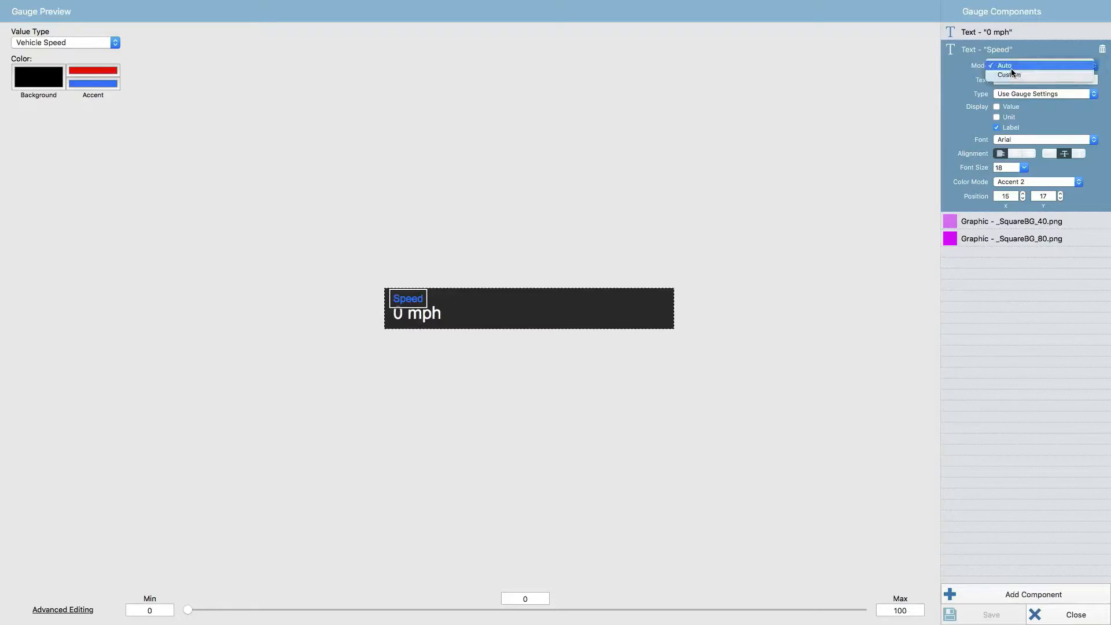
Step: Set the gauge label Mode to Custom and enter the text 'Wakeboard Speed'
{"action": "left_click", "coordinate": [1008, 74]}
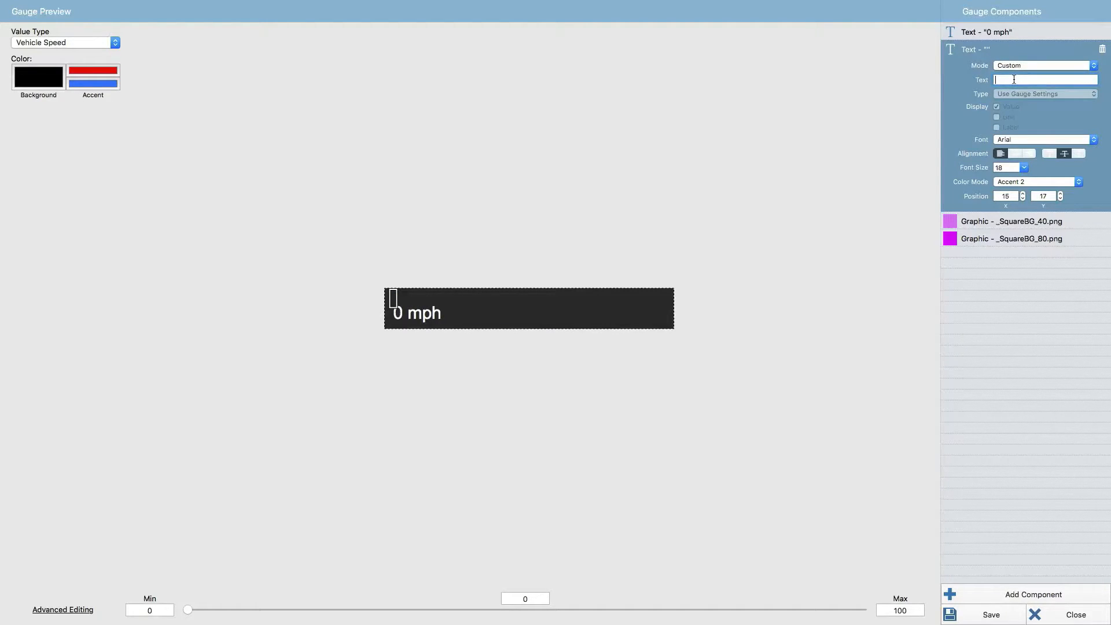
{"action": "type", "text": "Wake"}
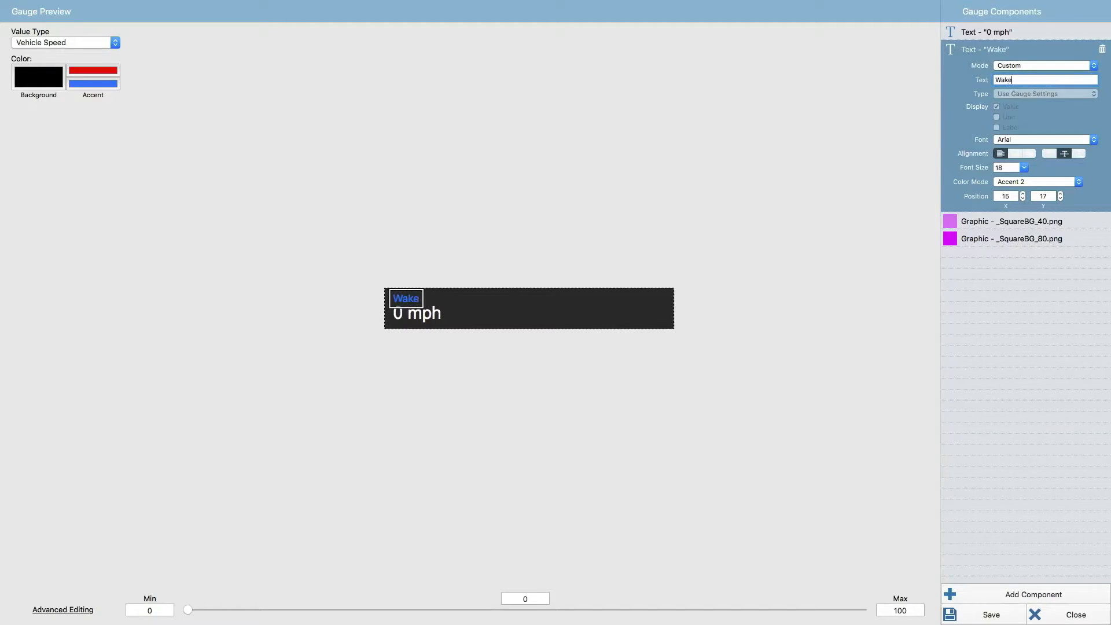
{"action": "type", "text": "board Speed"}
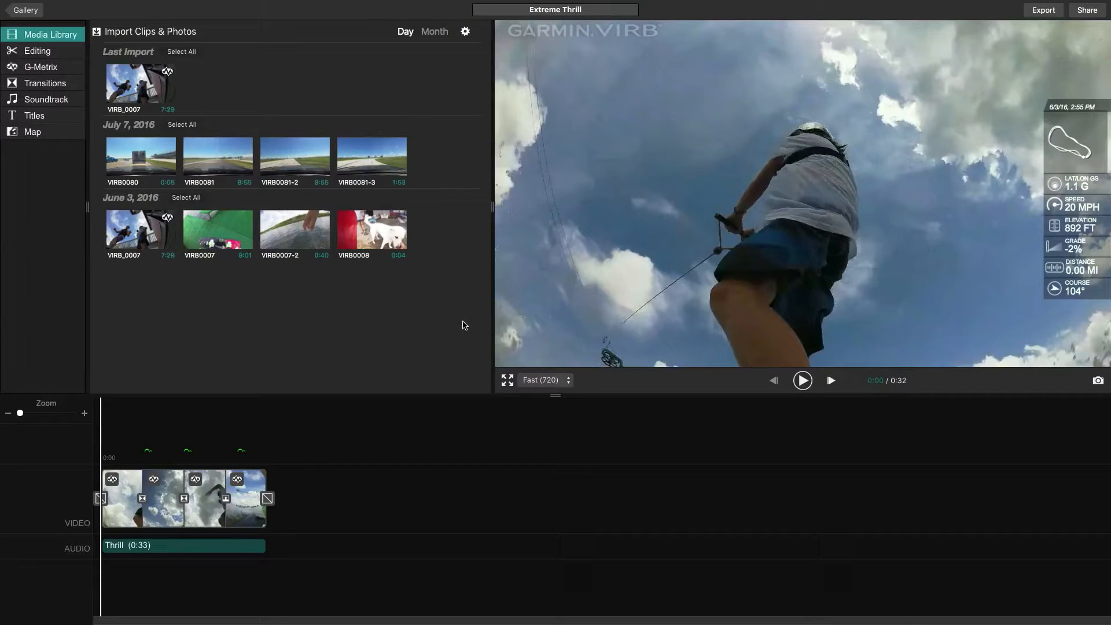
{"action": "mouse_move", "coordinate": [984, 67]}
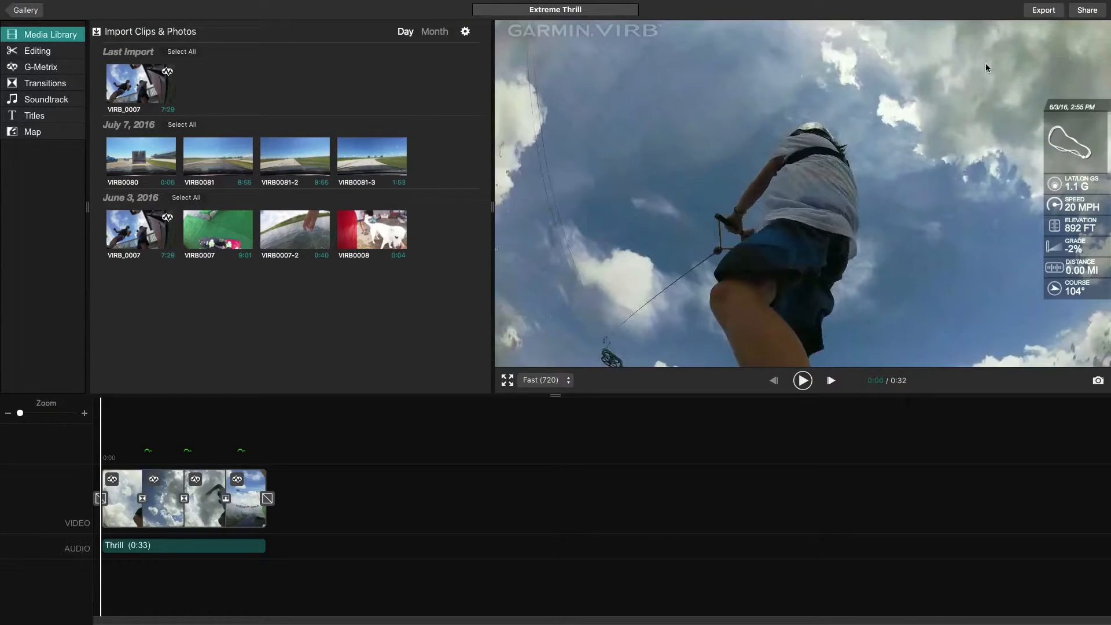
Step: Show the Share destinations: YouTube, Facebook, Vimeo and Garmin Connect
{"action": "left_click", "coordinate": [1086, 10]}
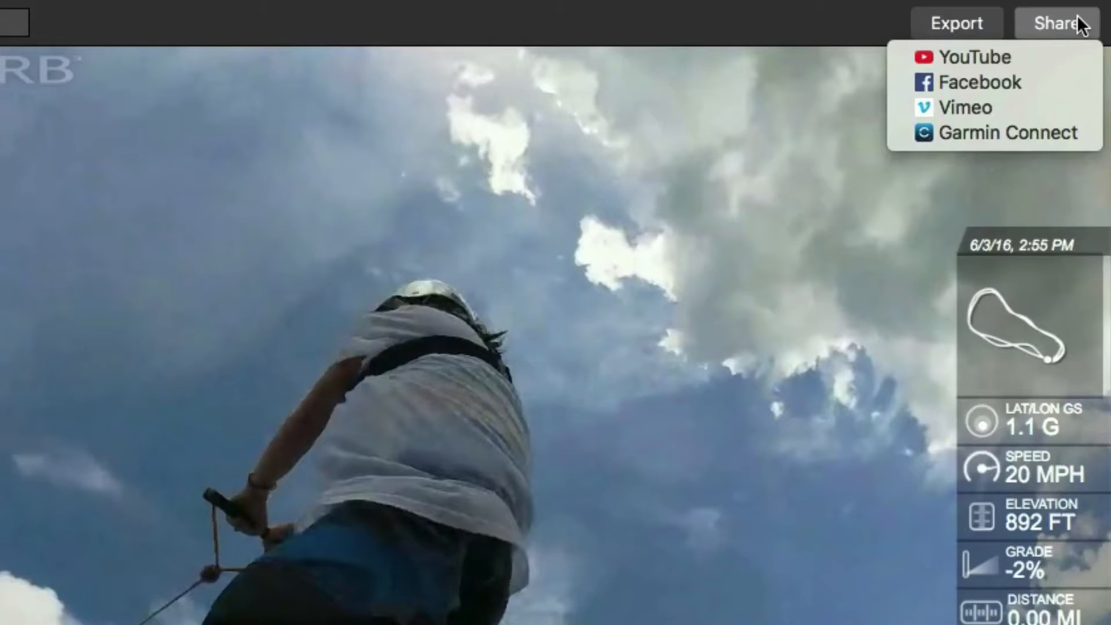